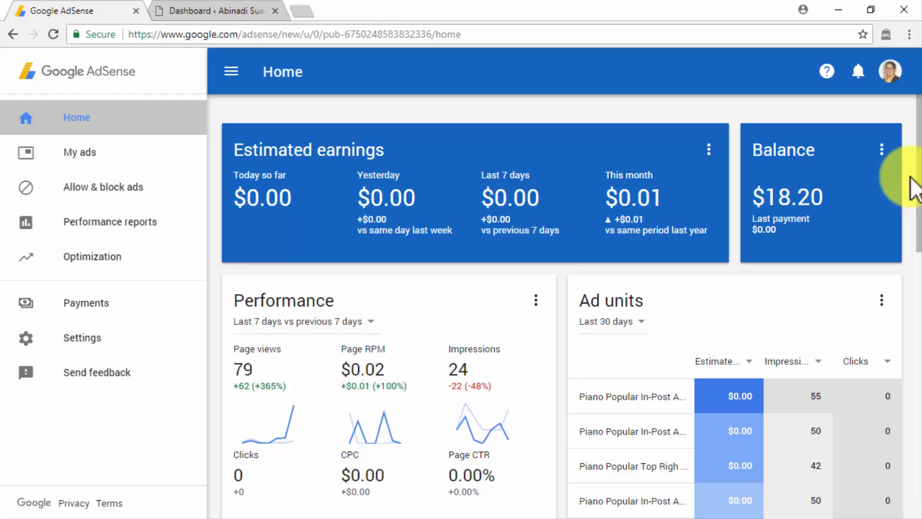
mouse_move(904, 192)
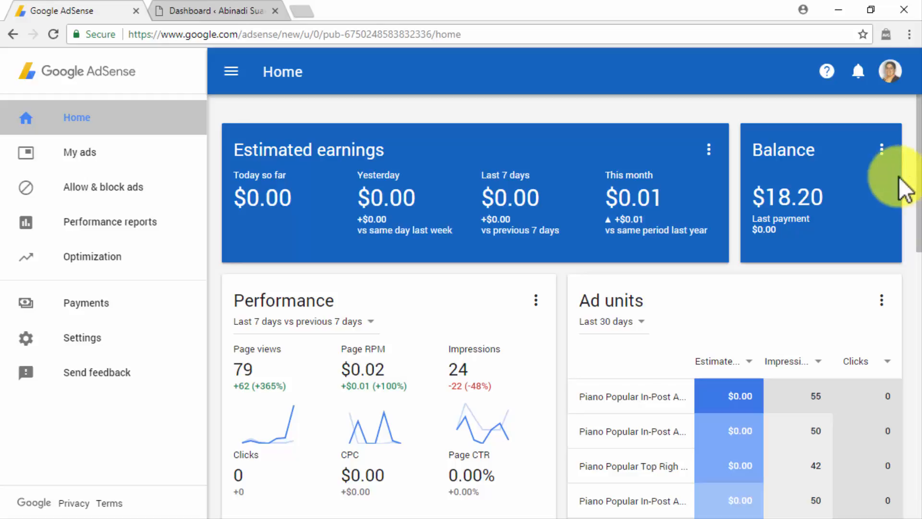
Show the AdSense Content > Ad units list with all 11 content ad units.
click(192, 153)
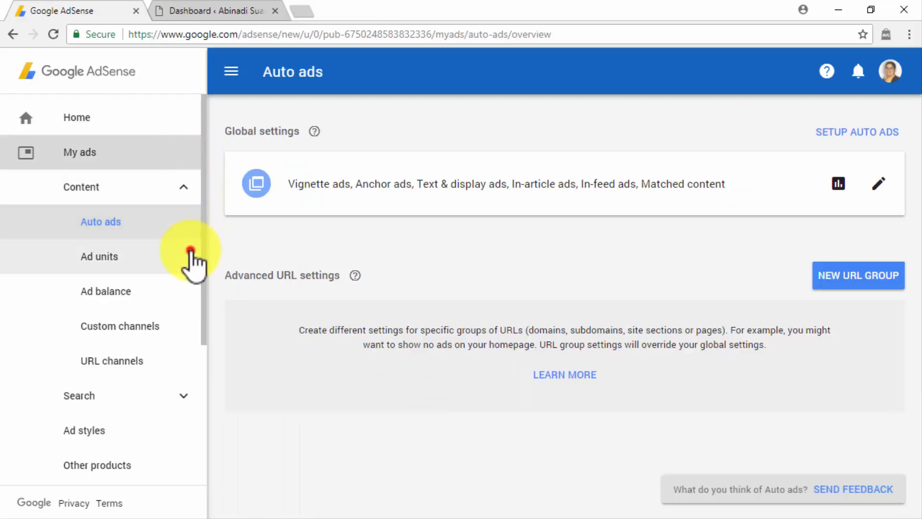
click(99, 256)
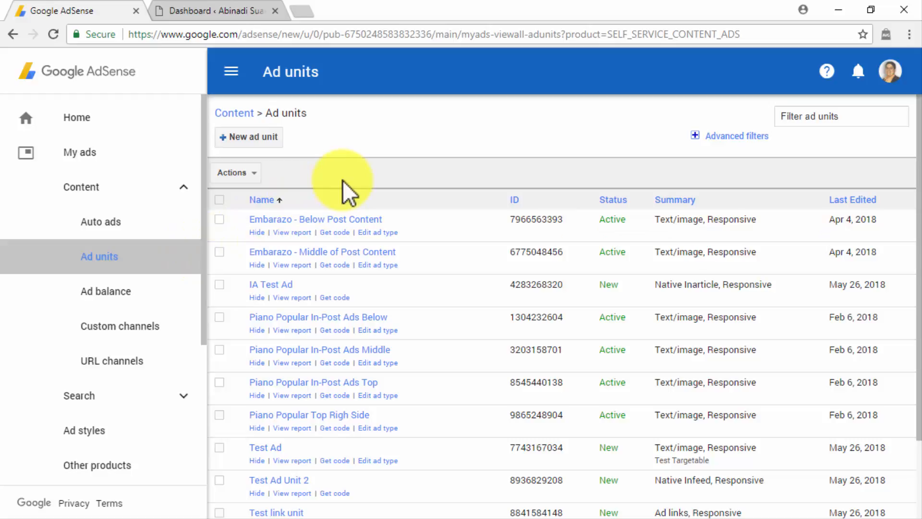
scroll(down, 3)
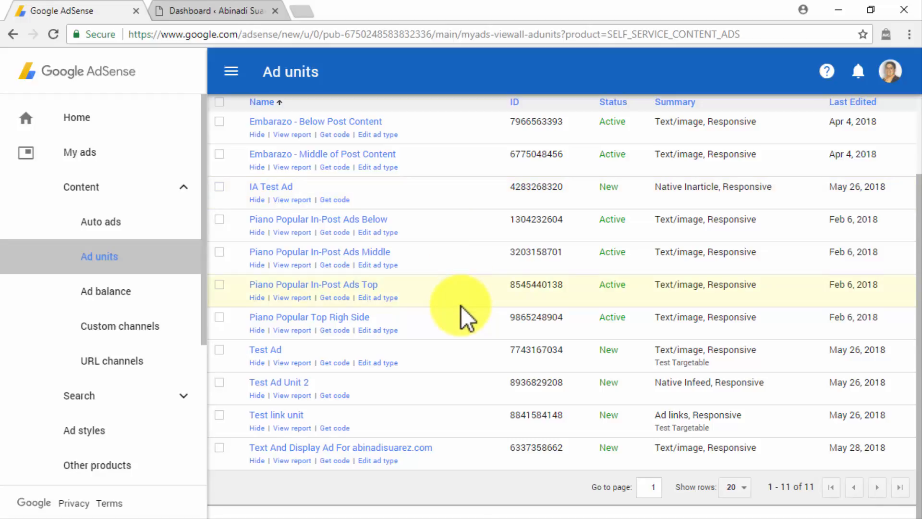
mouse_move(459, 475)
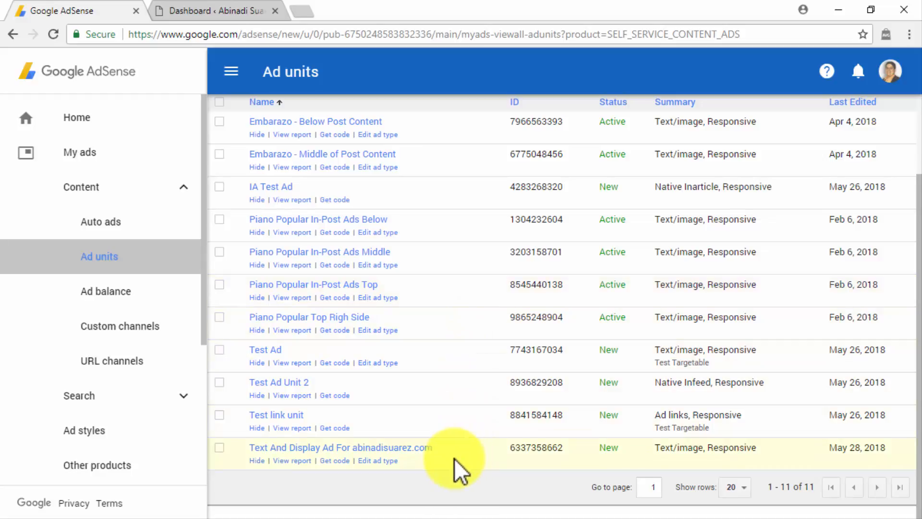
mouse_move(334, 460)
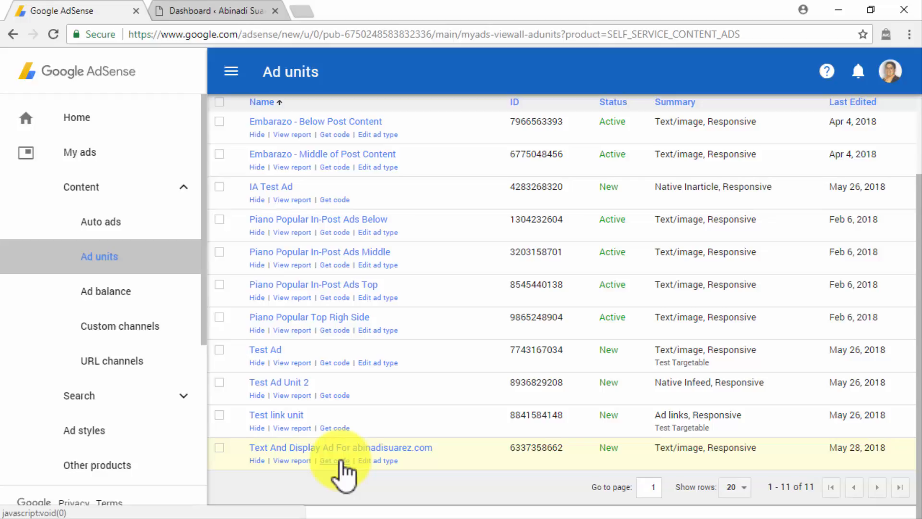
Copy the Text And Display Ad for abinadisuarez.com code and return to WordPress.
click(334, 461)
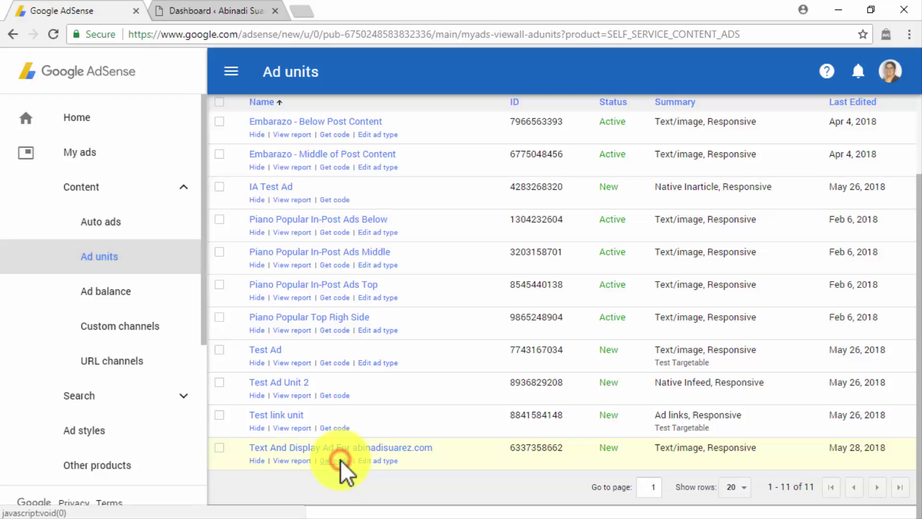
click(334, 460)
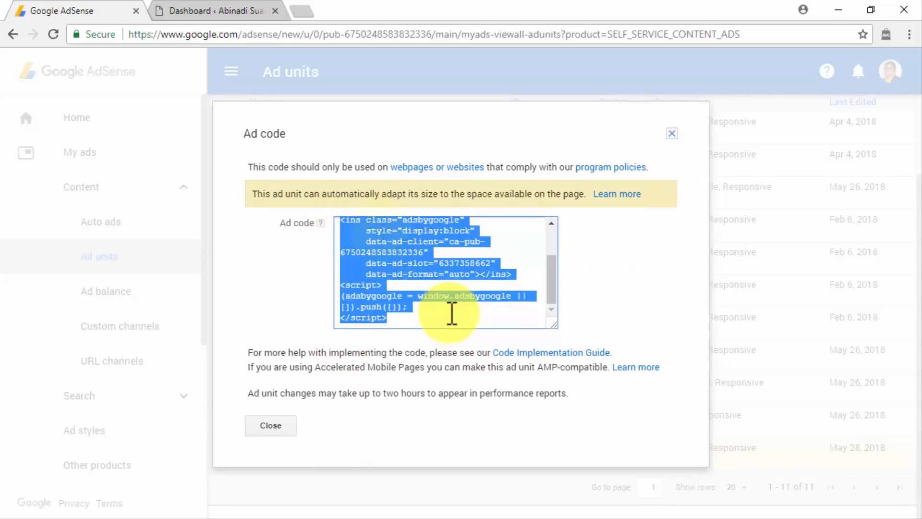
click(216, 11)
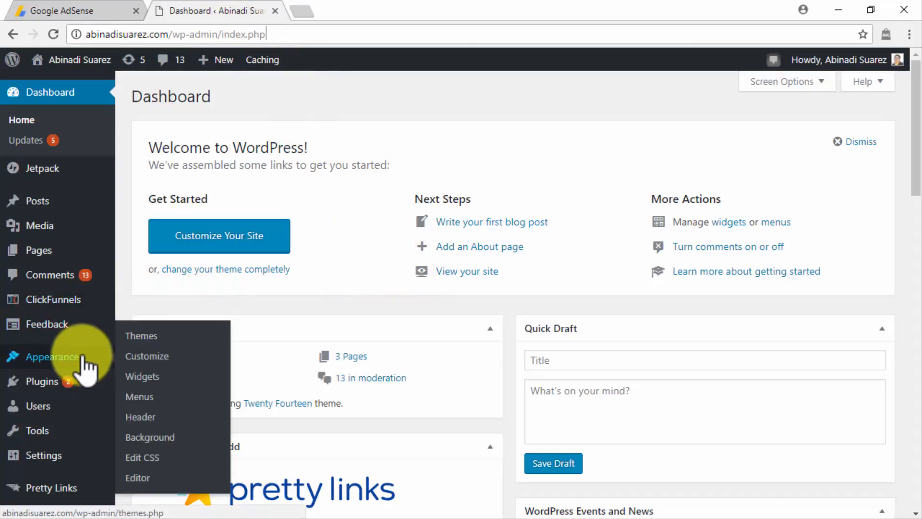
Open Appearance > Widgets and pick Custom HTML from the Available Widgets.
click(143, 376)
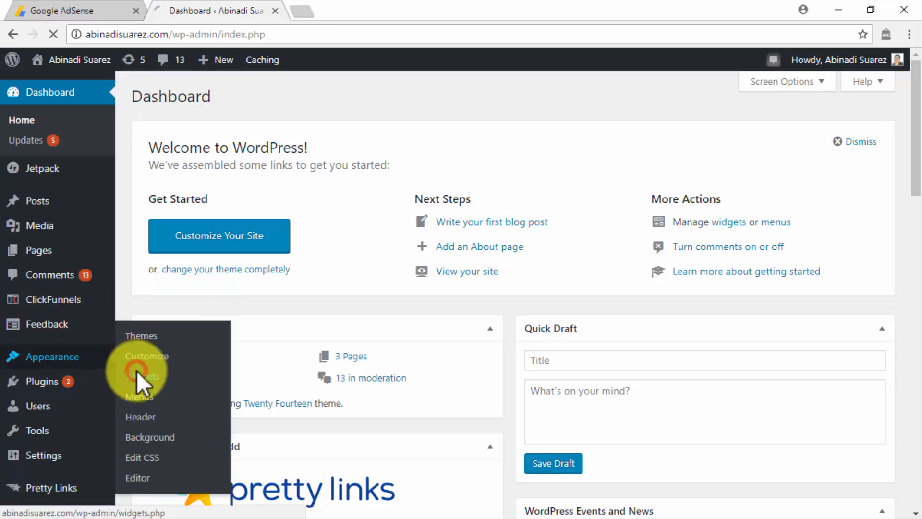
click(139, 376)
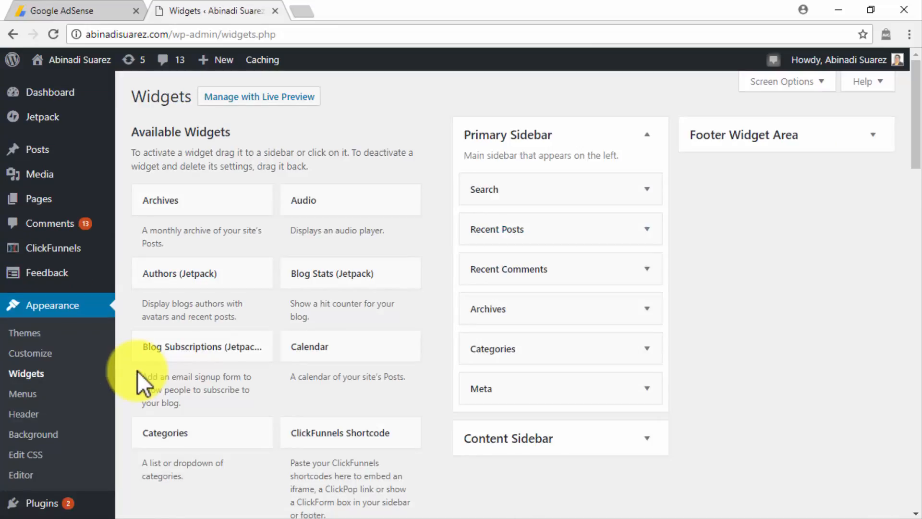
scroll(down, 3)
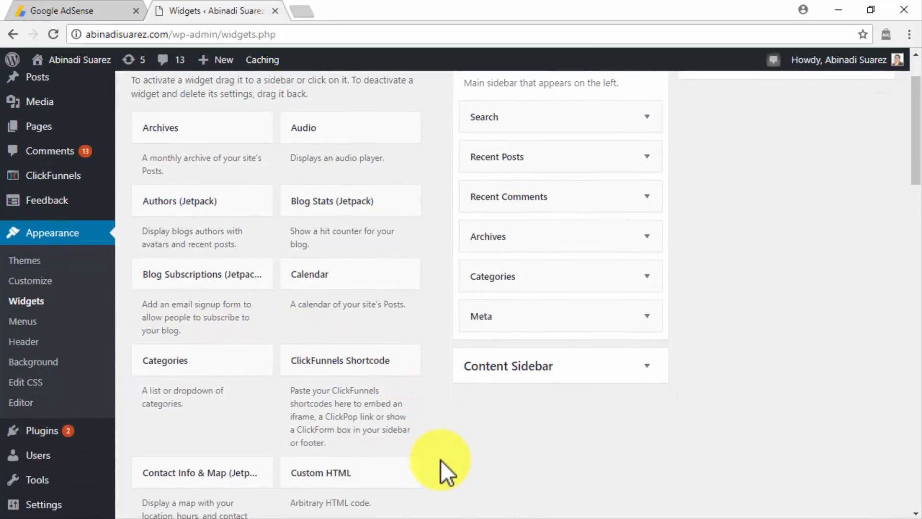
scroll(down, 3)
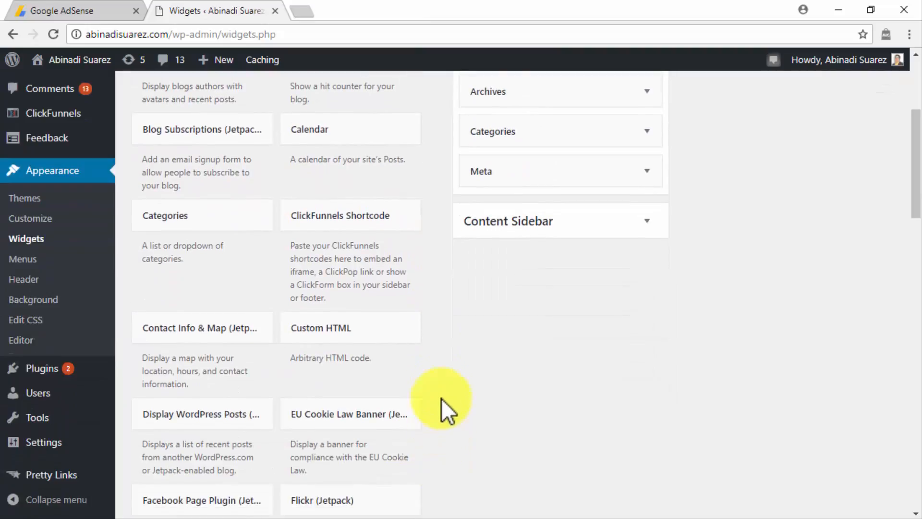
mouse_move(447, 346)
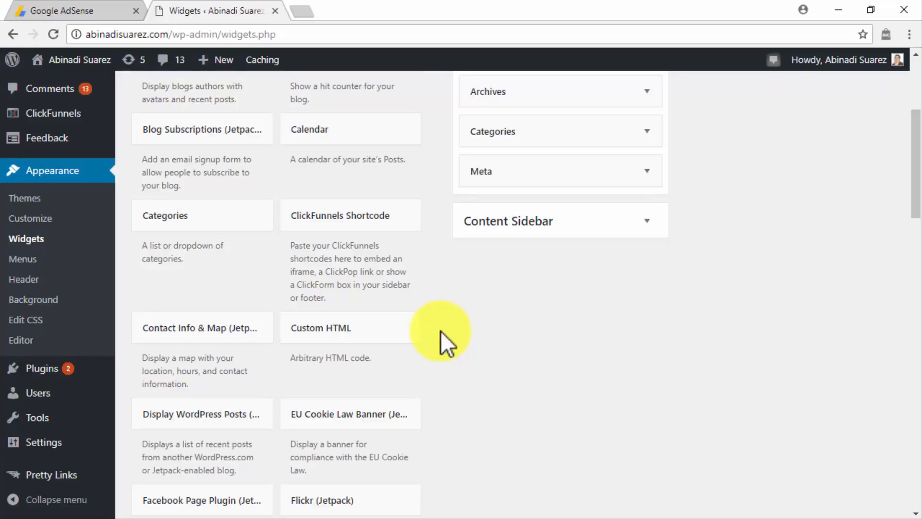
click(340, 328)
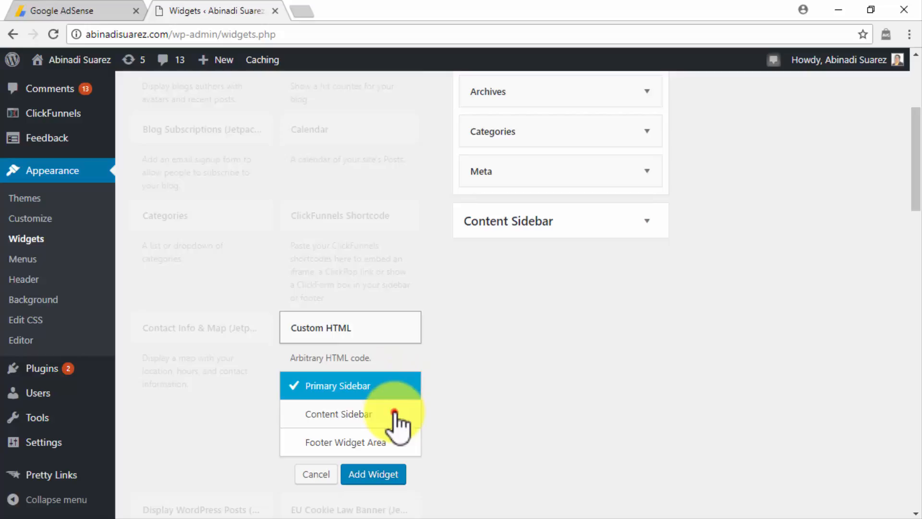
Add the Custom HTML widget to Content Sidebar and title it 'Advertisement'.
click(357, 414)
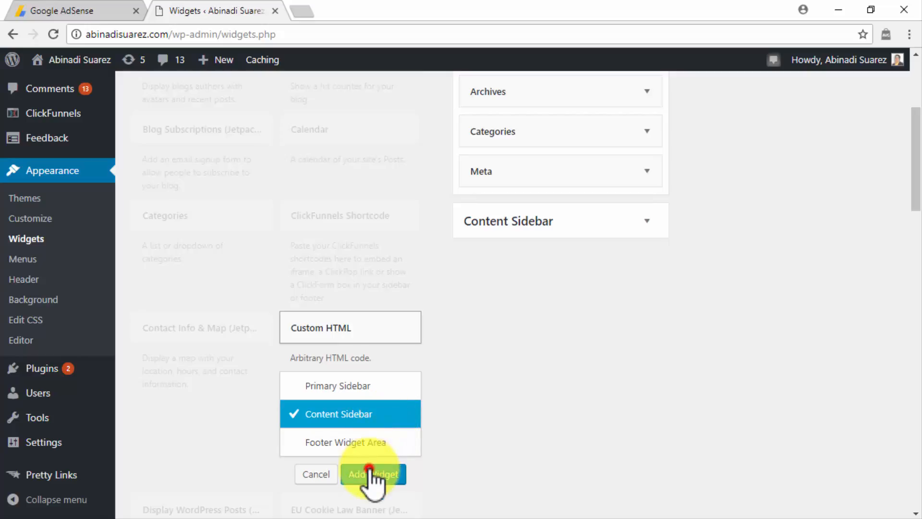
click(370, 473)
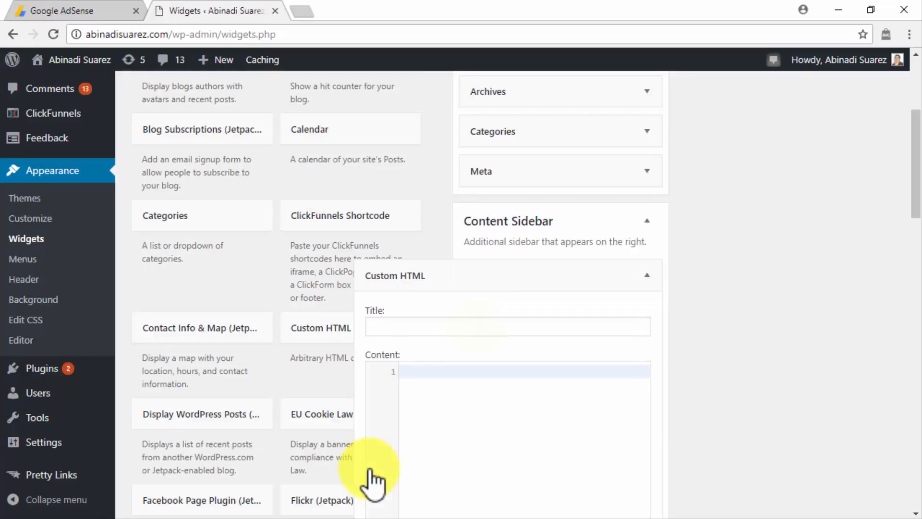
text(Advertisement)
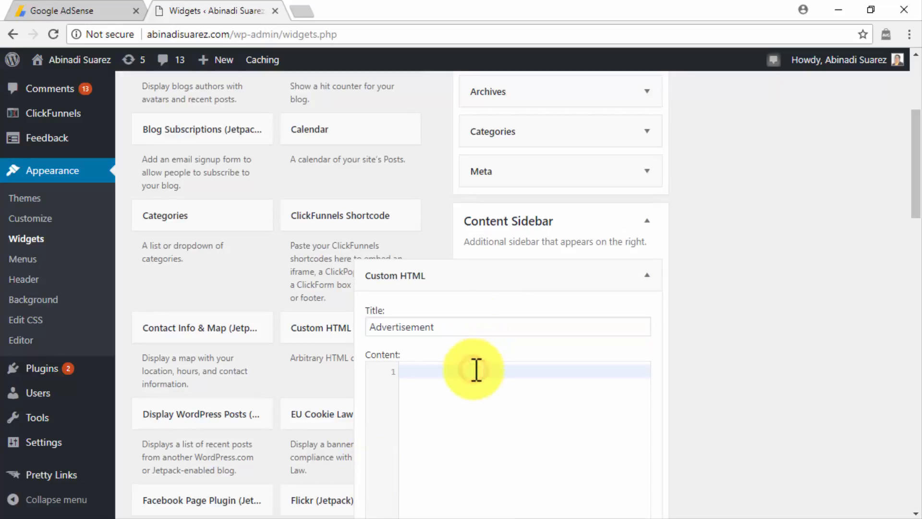
Paste the adsbygoogle.js ad script into the widget content, save it, and close it.
text(<script async src="//pagead2.googlesyndication.com/pagead/js/adsbygoogle.js"></script>)
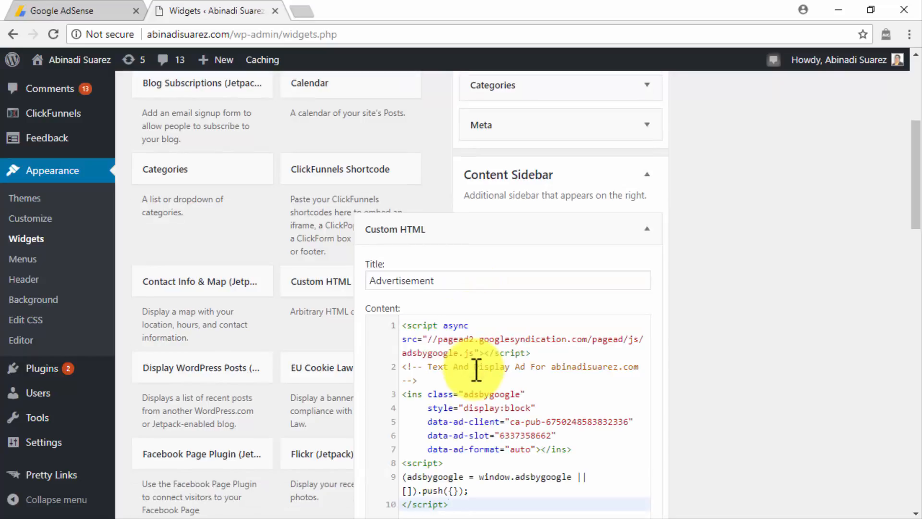
scroll(down, 3)
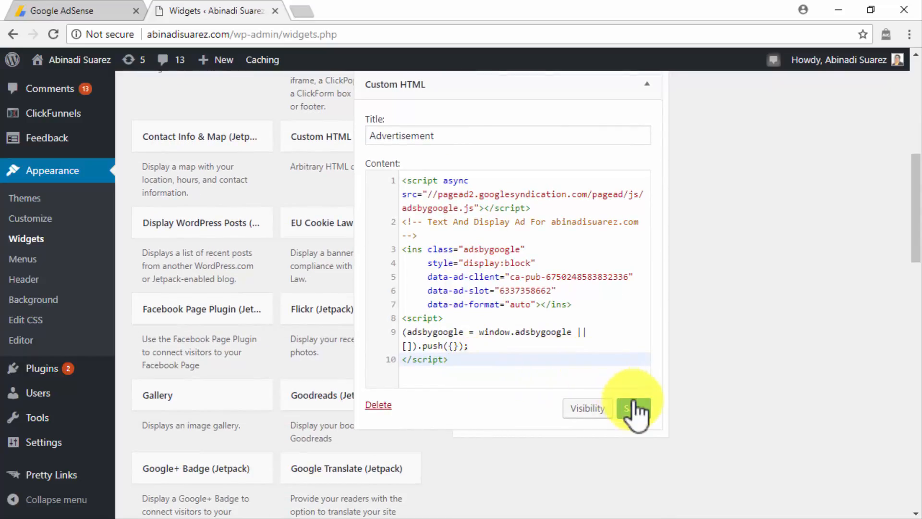
click(632, 407)
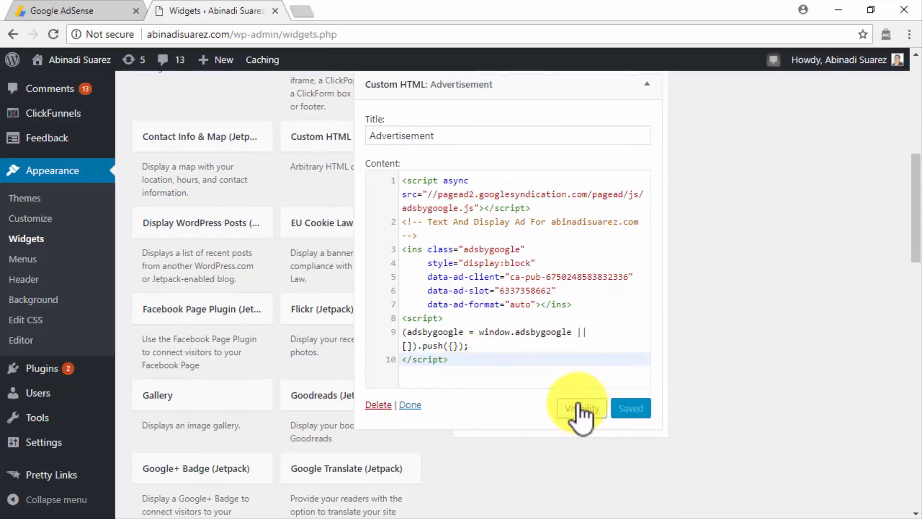
click(411, 405)
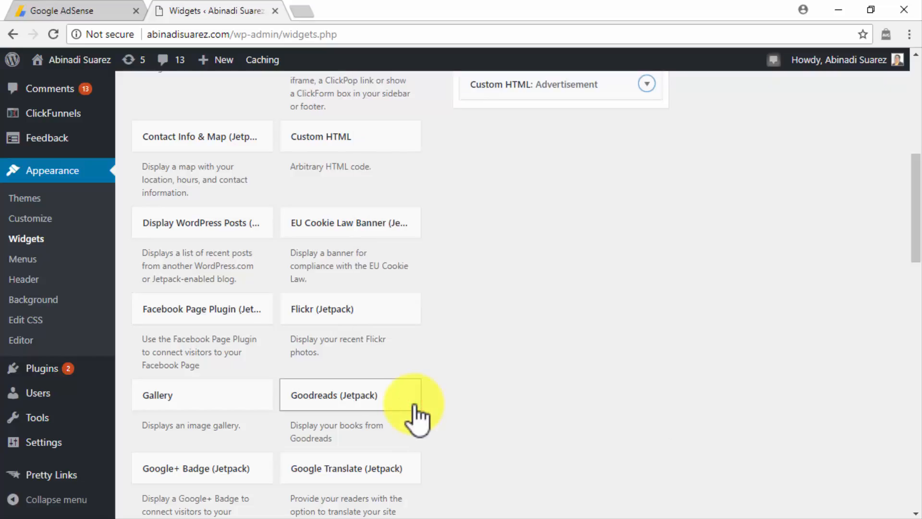